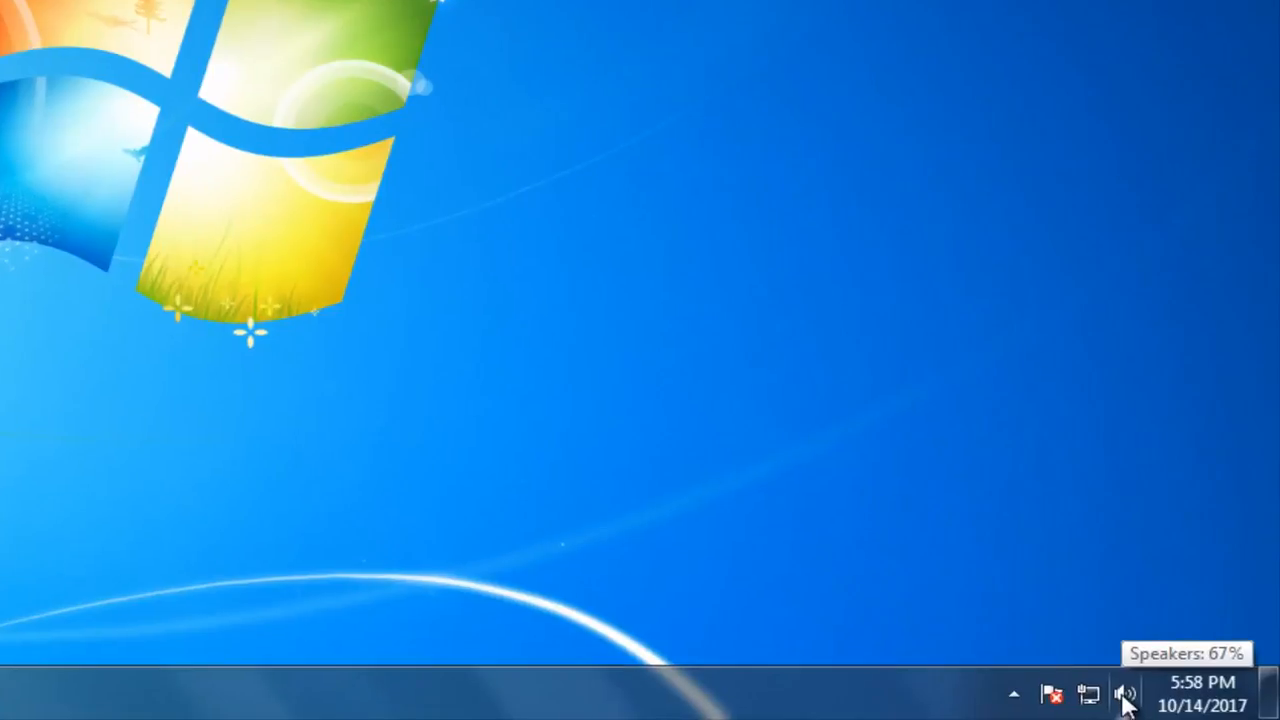
Step: Adjust and toggle mute on the speaker volume, then search the Start menu for 'sound'
click(1125, 693)
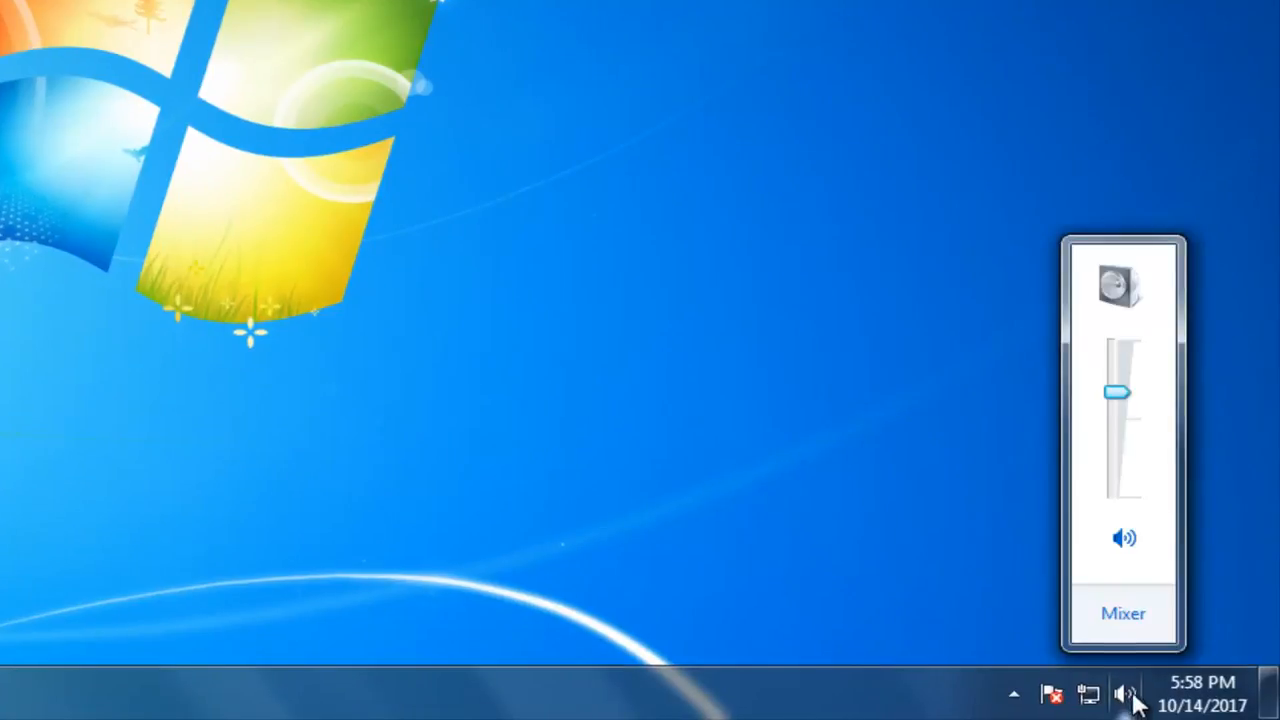
mouse_move(1117, 450)
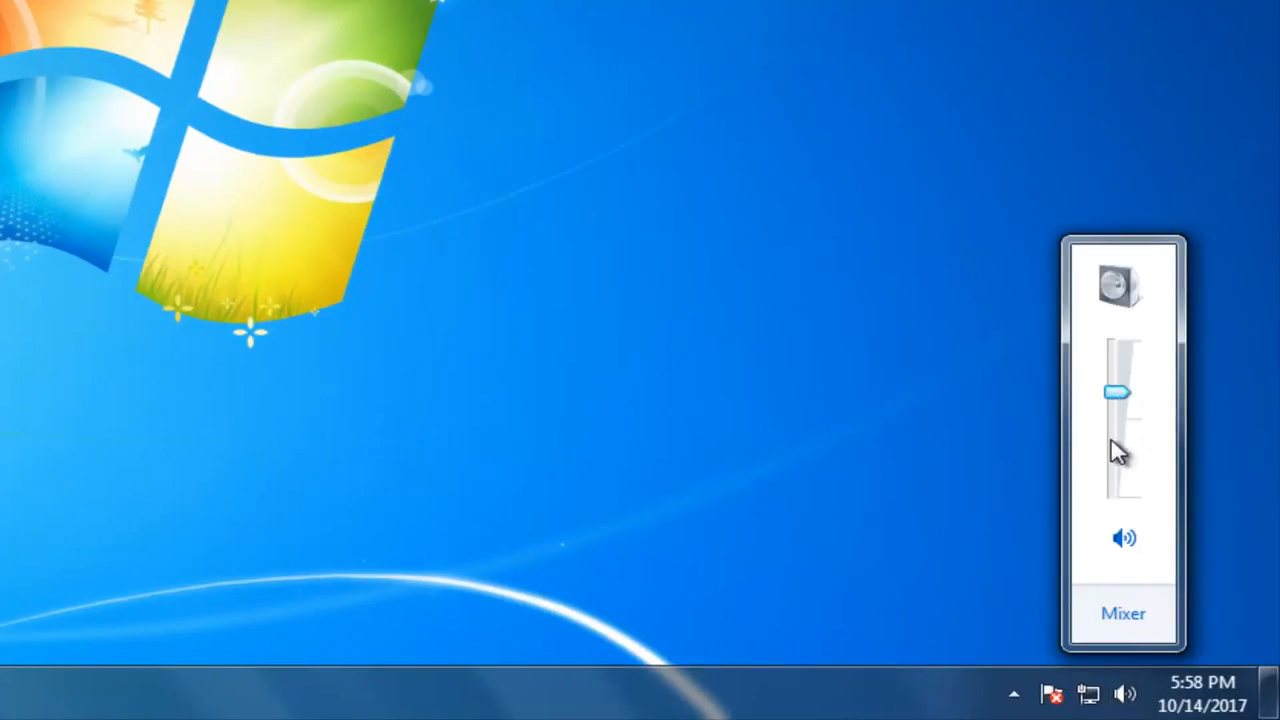
drag(1115, 392, 1118, 380)
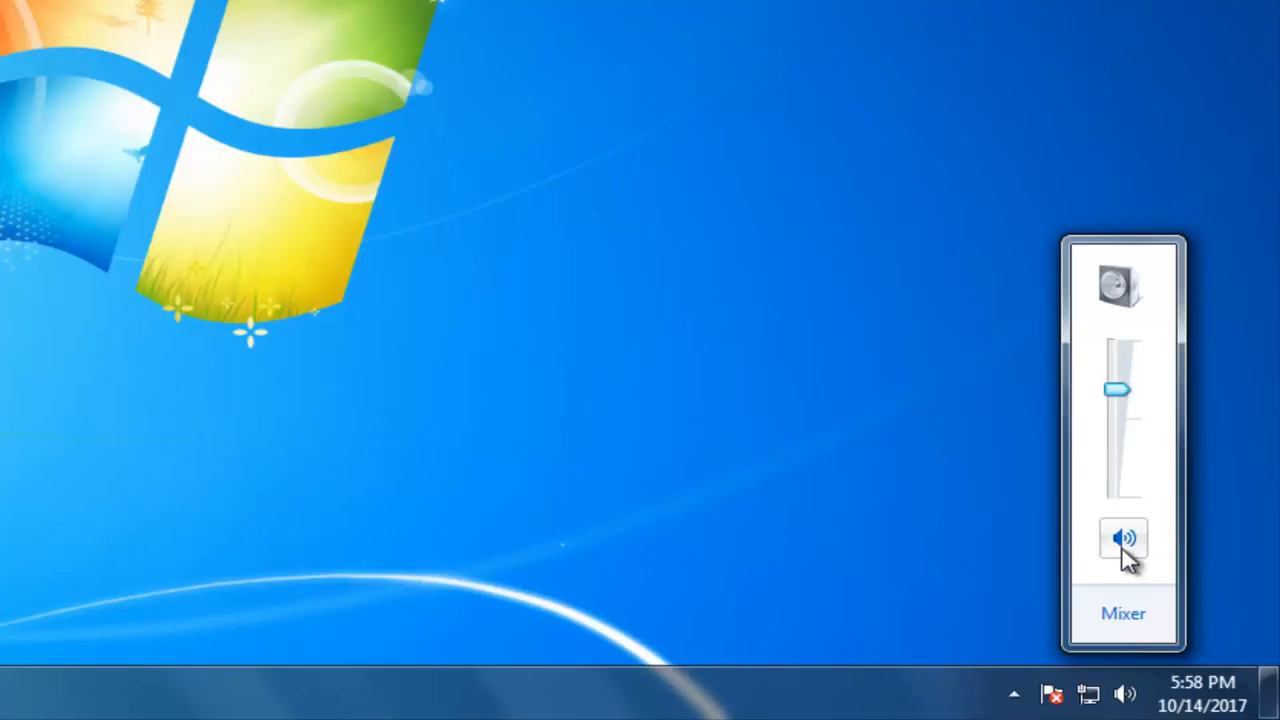
click(1122, 538)
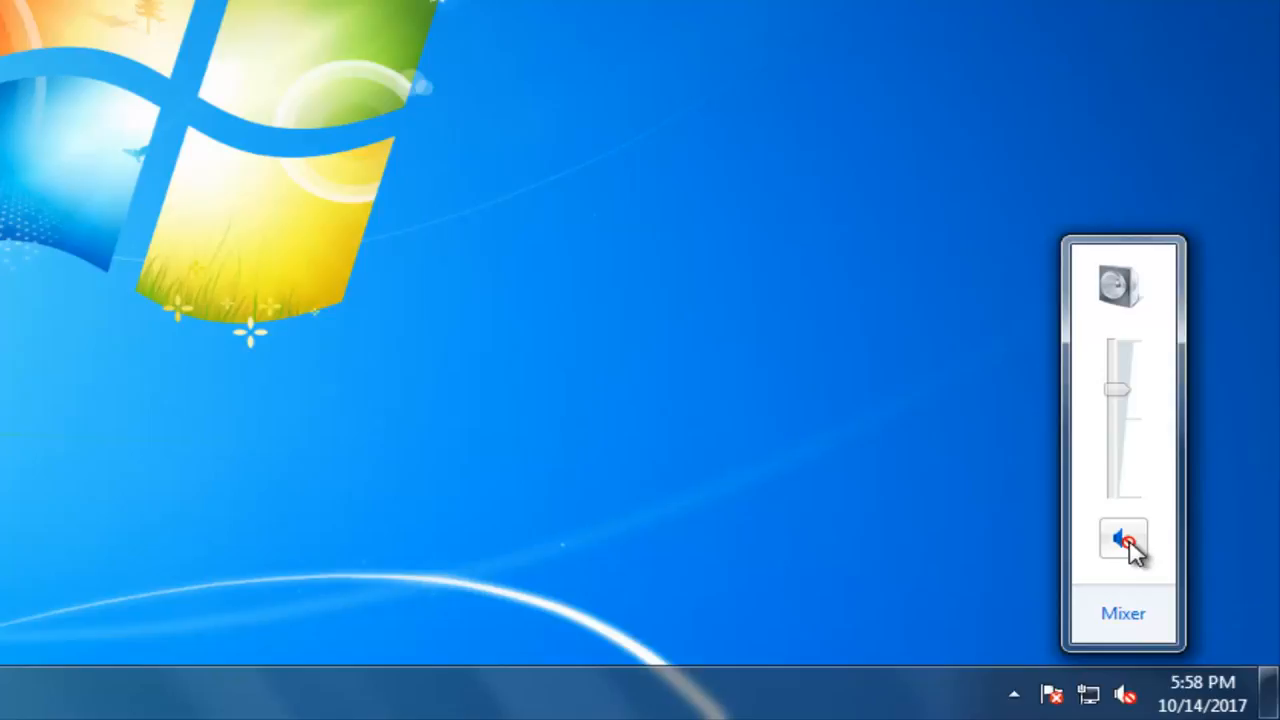
click(1123, 540)
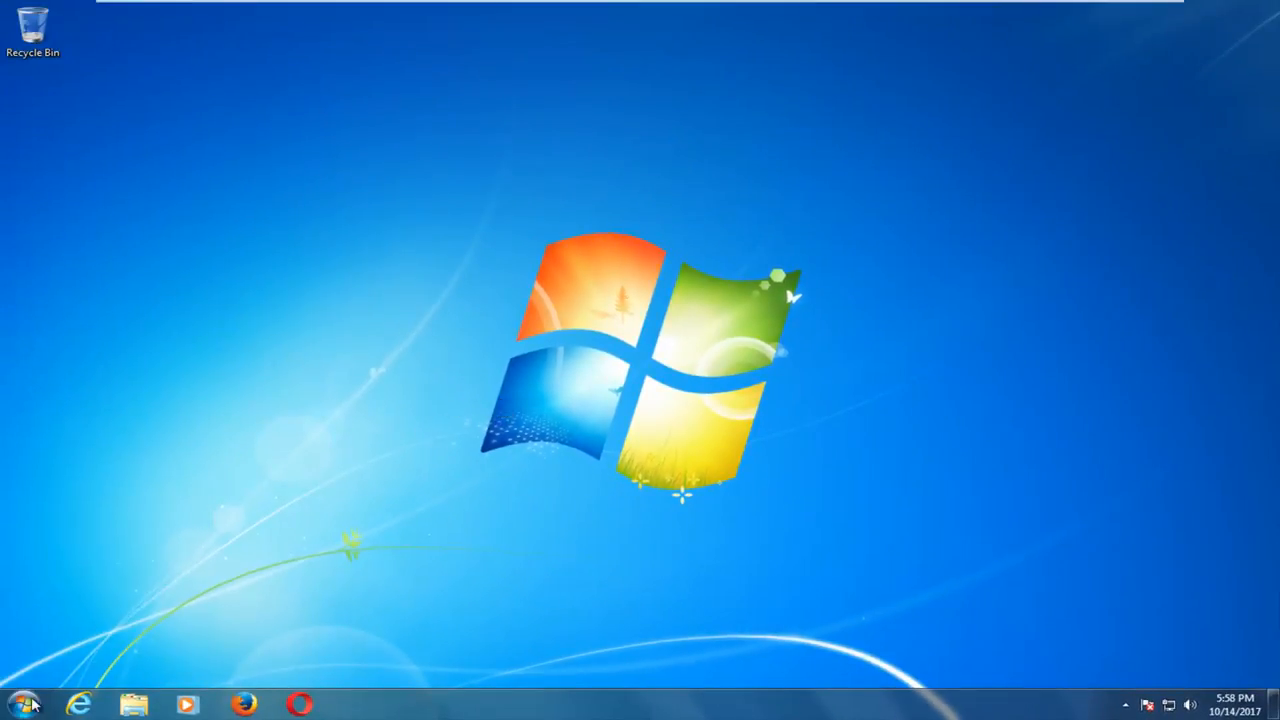
click(20, 705)
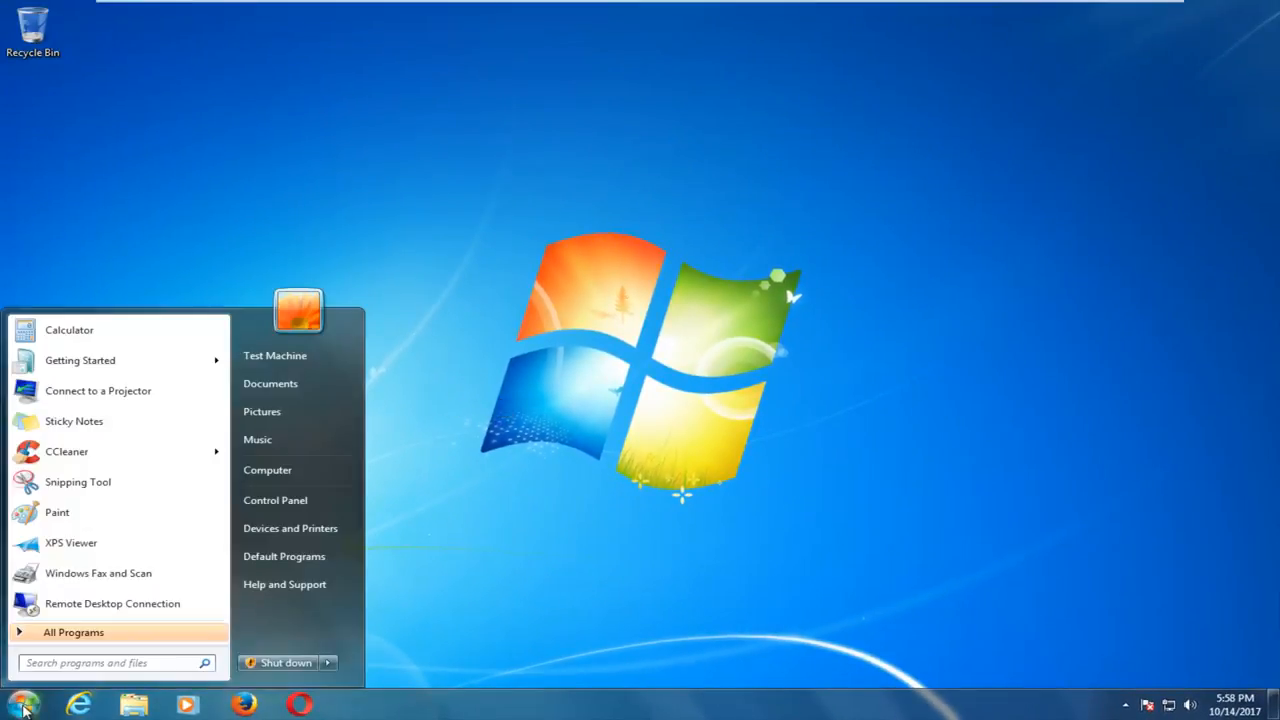
text(sound)
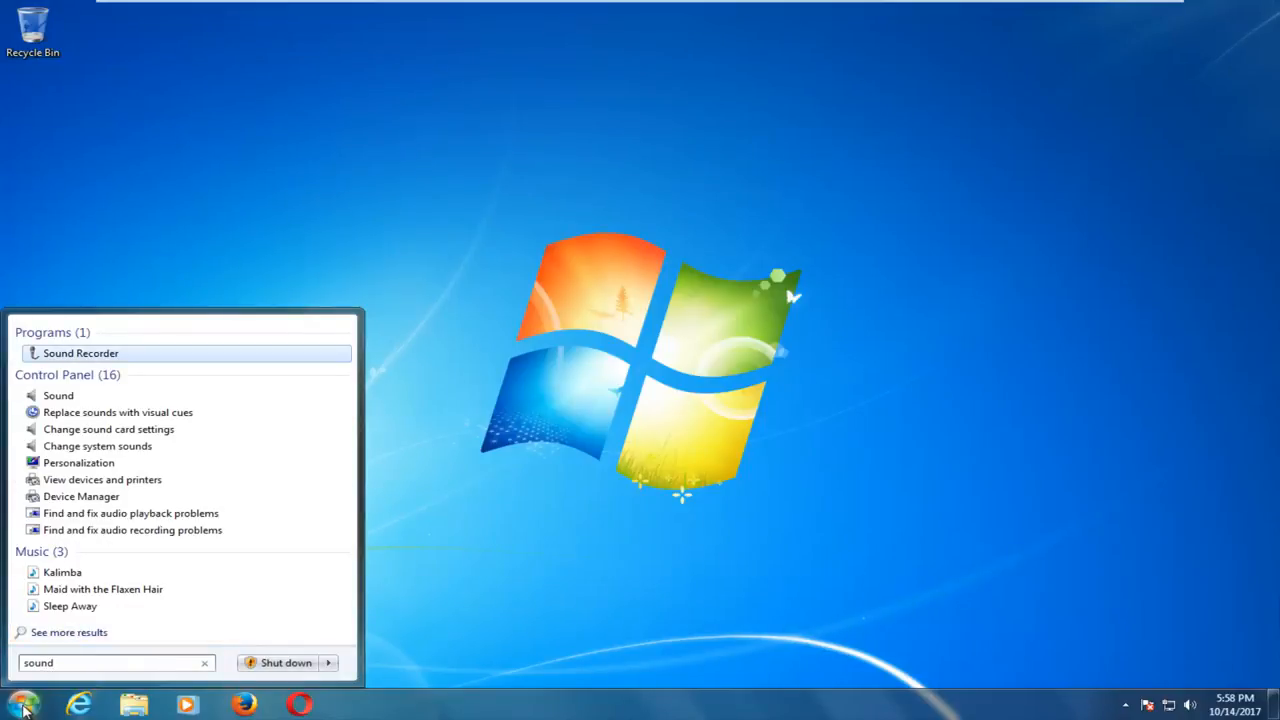
mouse_move(58, 395)
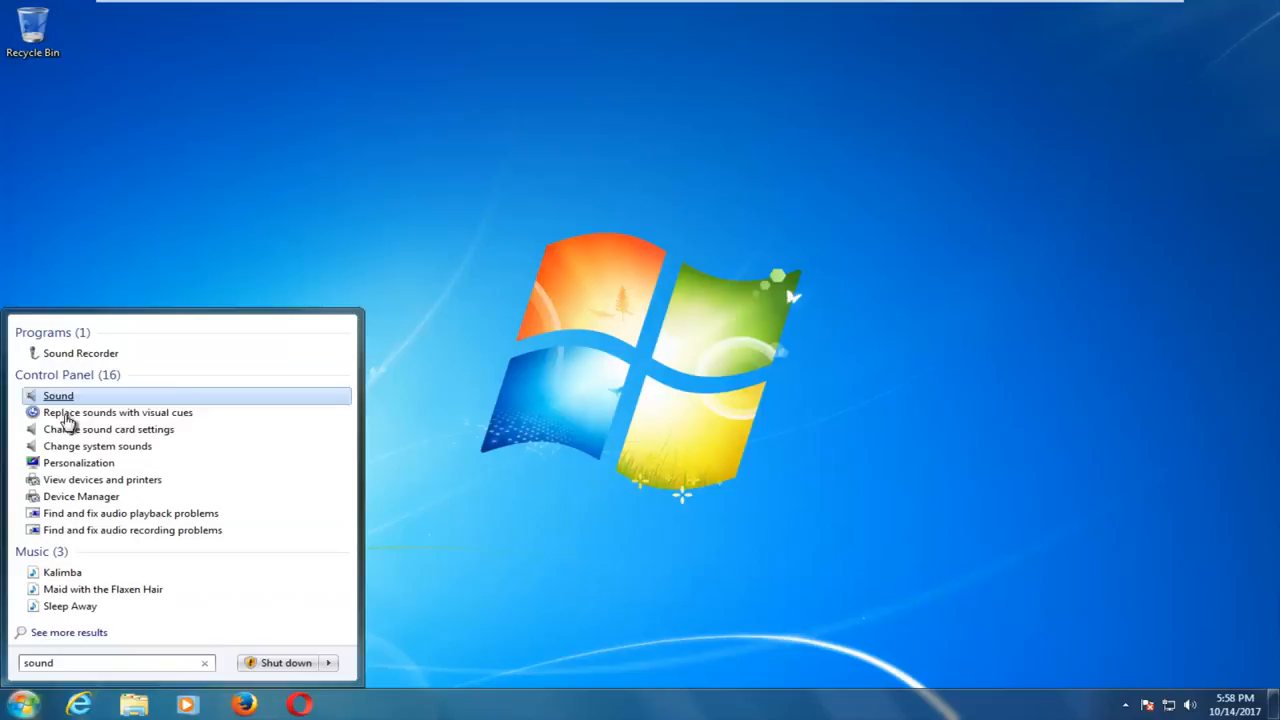
mouse_move(133, 530)
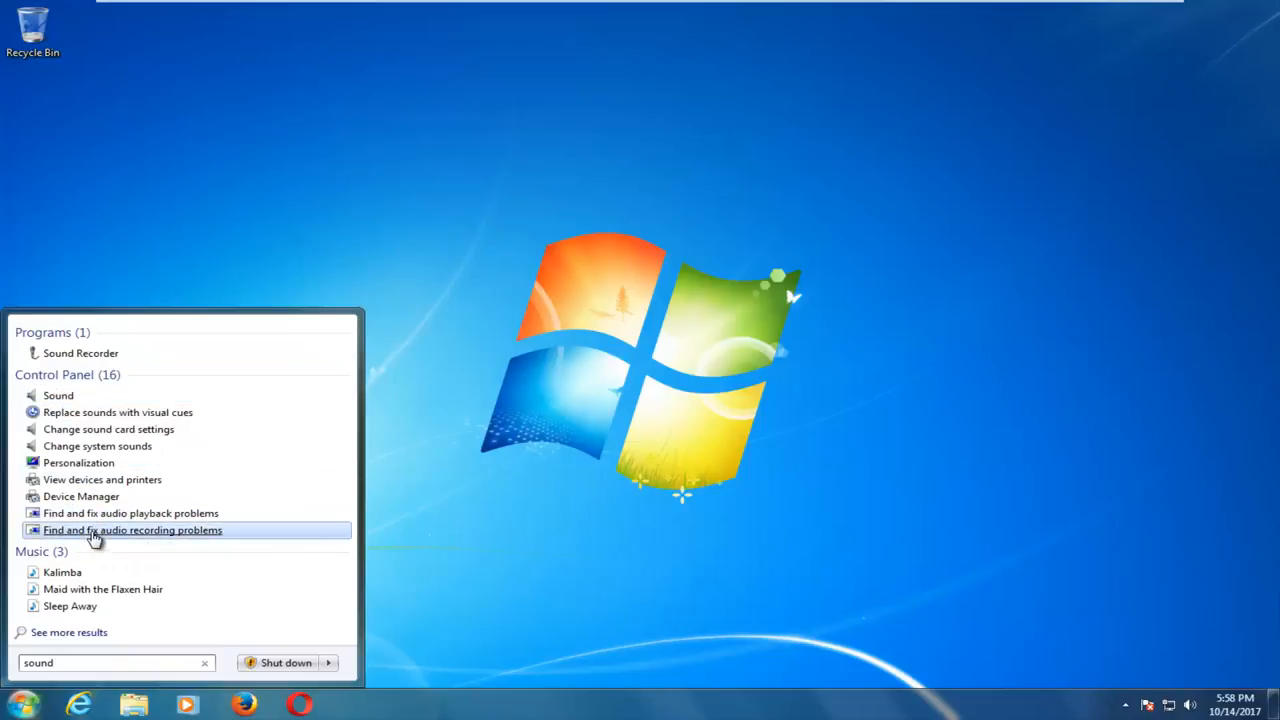
mouse_move(131, 513)
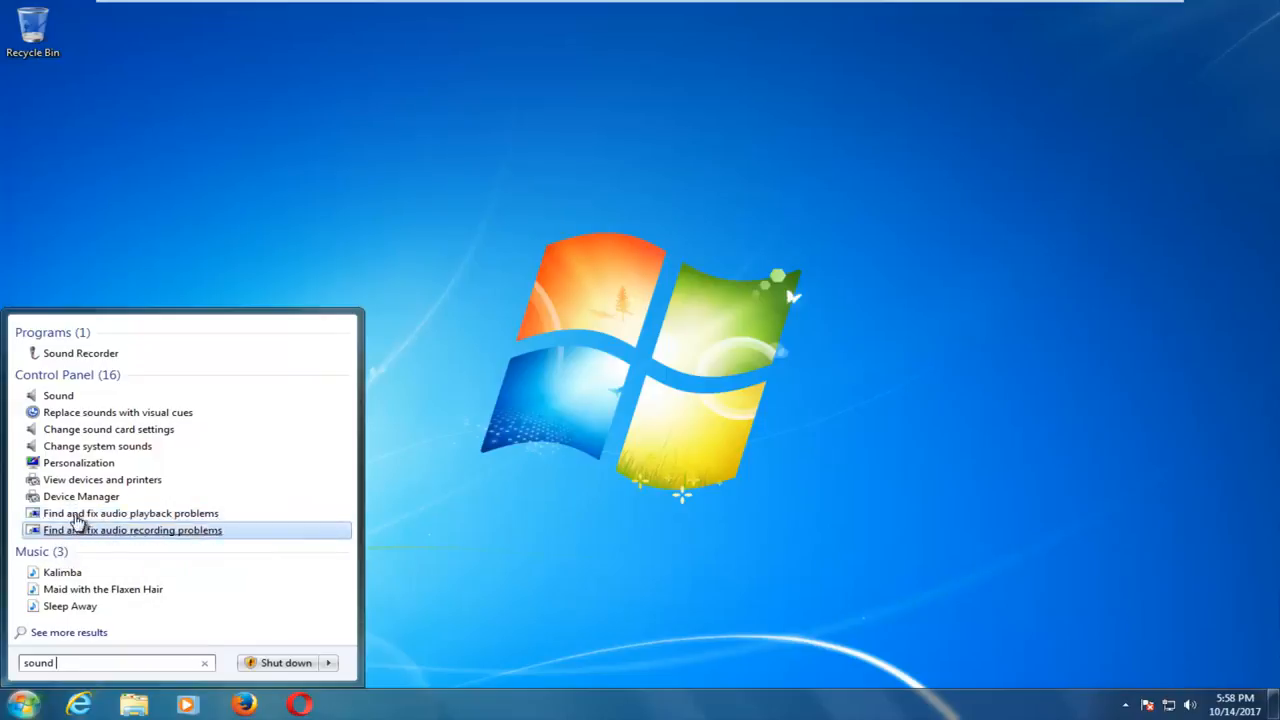
mouse_move(70, 538)
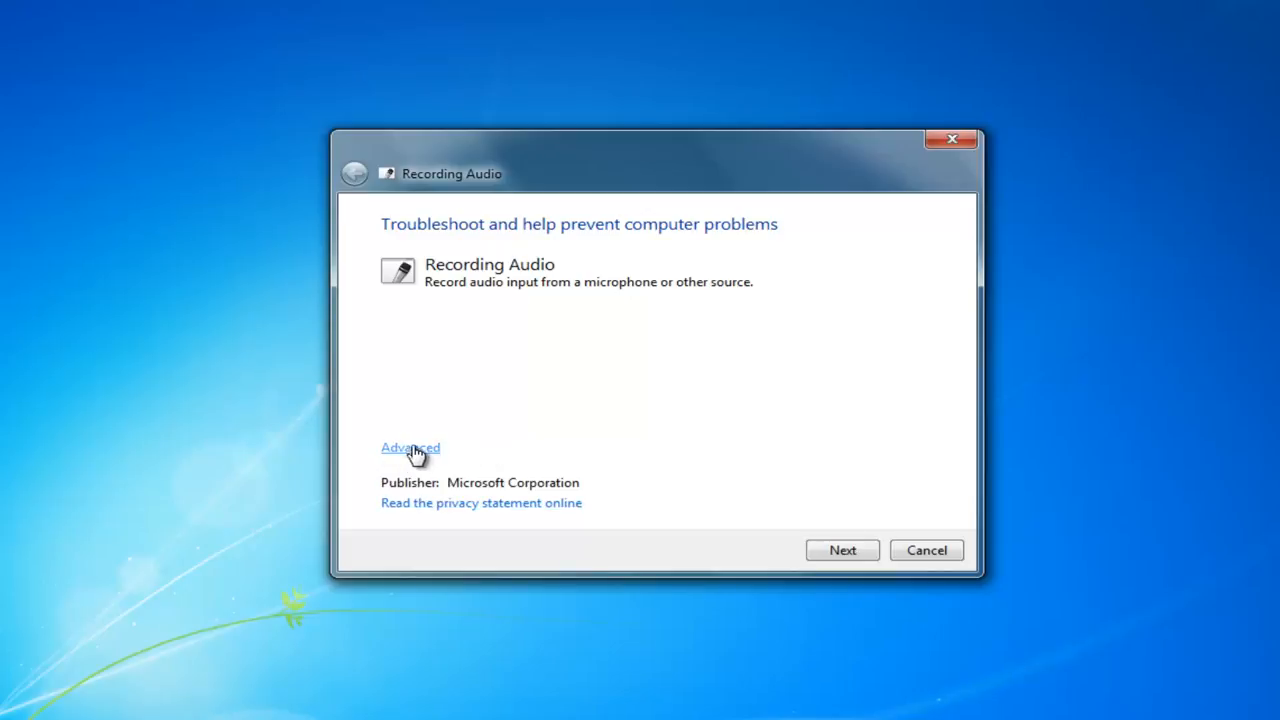
Step: Start the Recording Audio check from the Advanced options with automatic repairs enabled
click(410, 447)
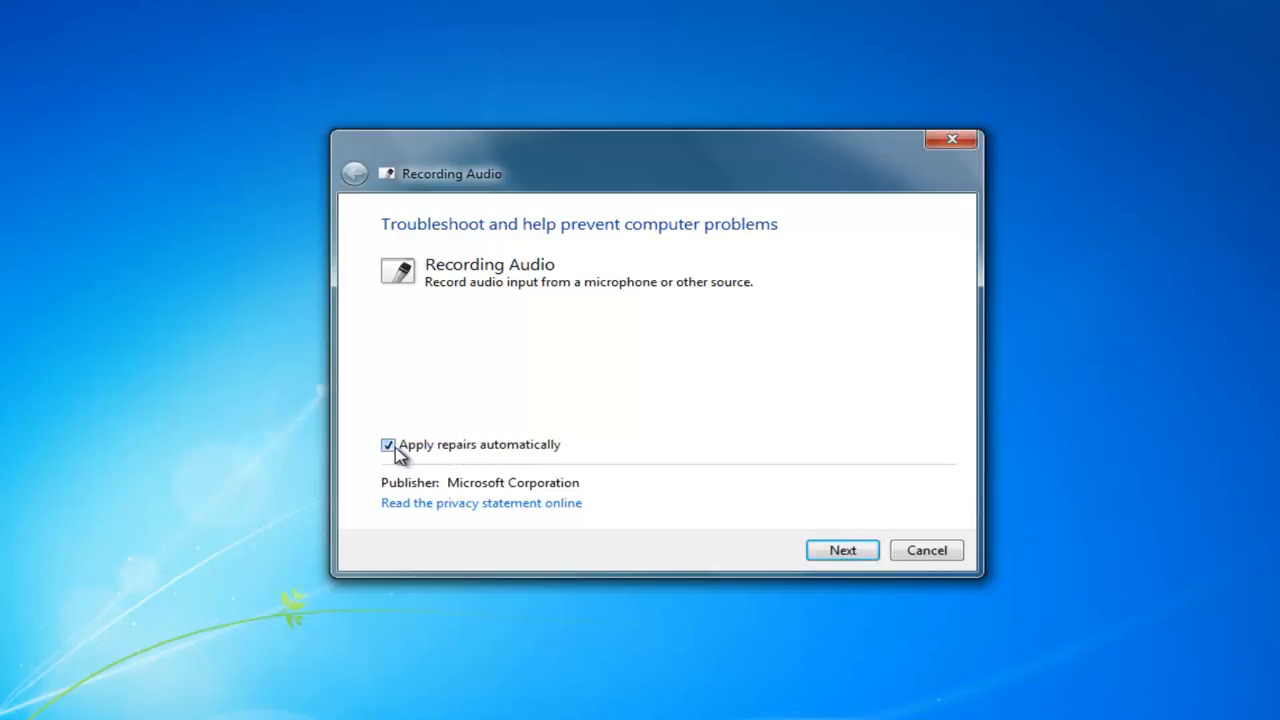
mouse_move(557, 461)
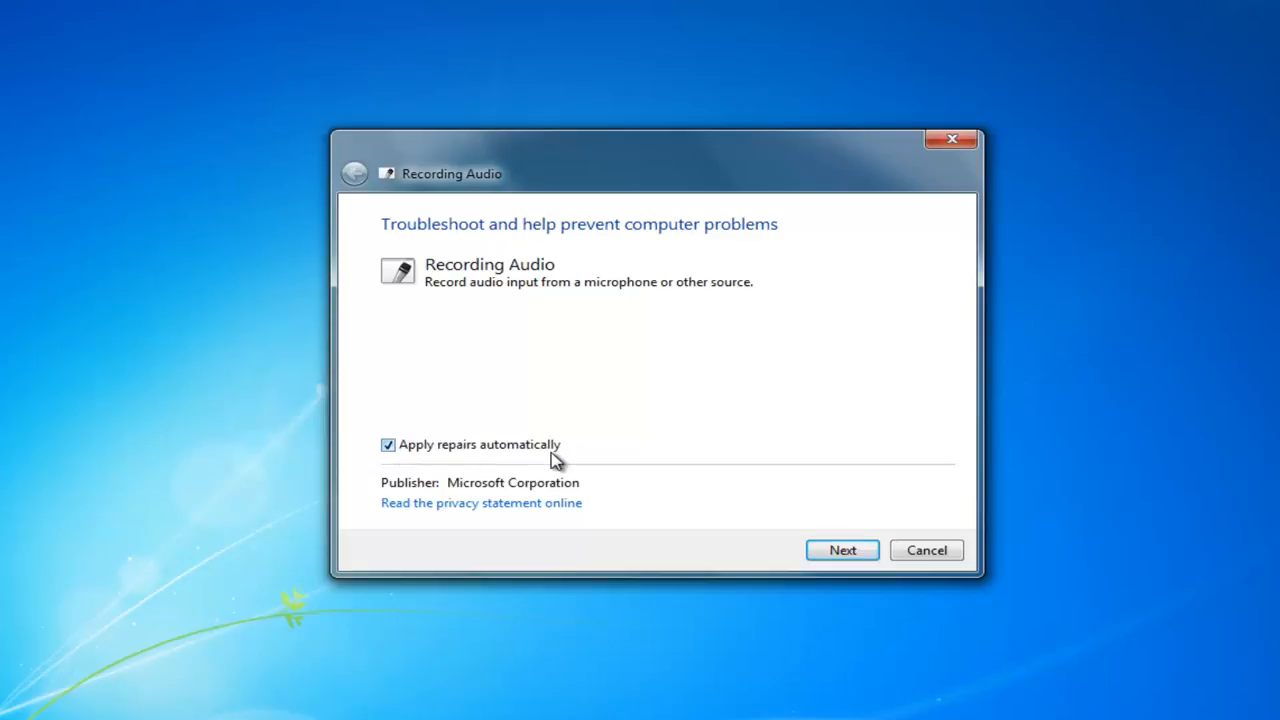
click(841, 550)
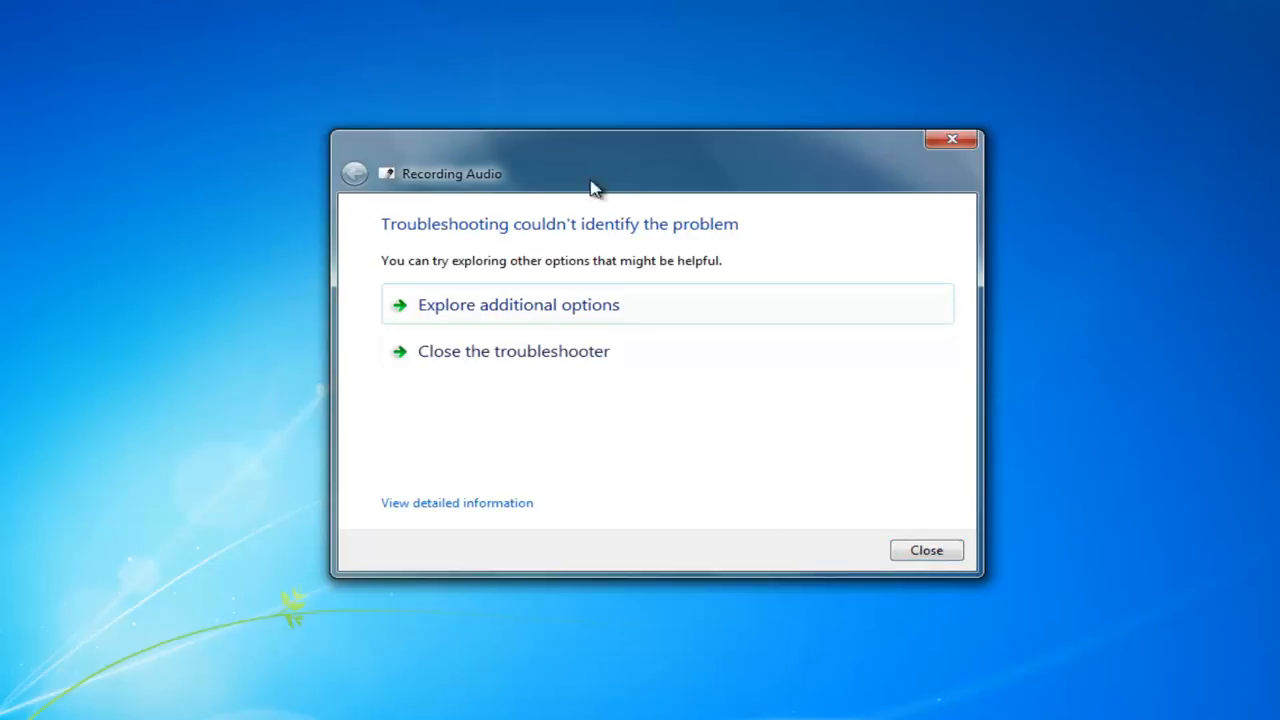
mouse_move(456, 503)
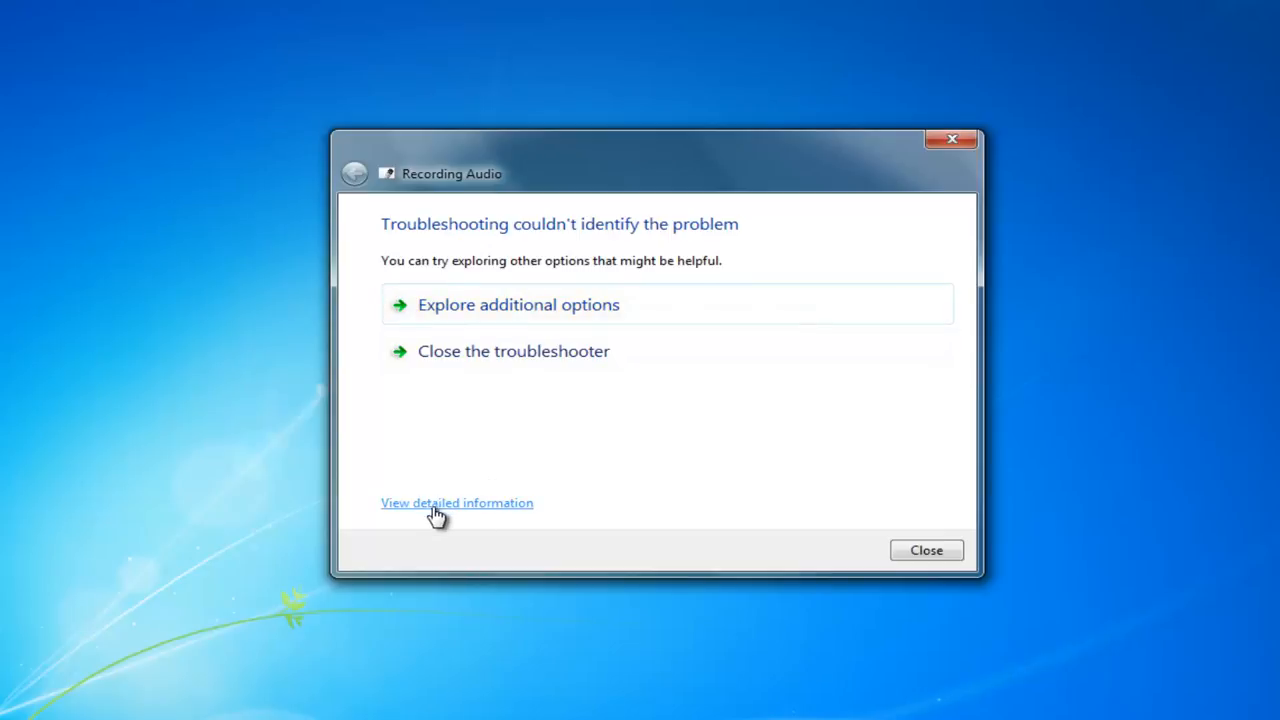
Step: Open 'View detailed information' to show the report of checked recording issues
click(456, 502)
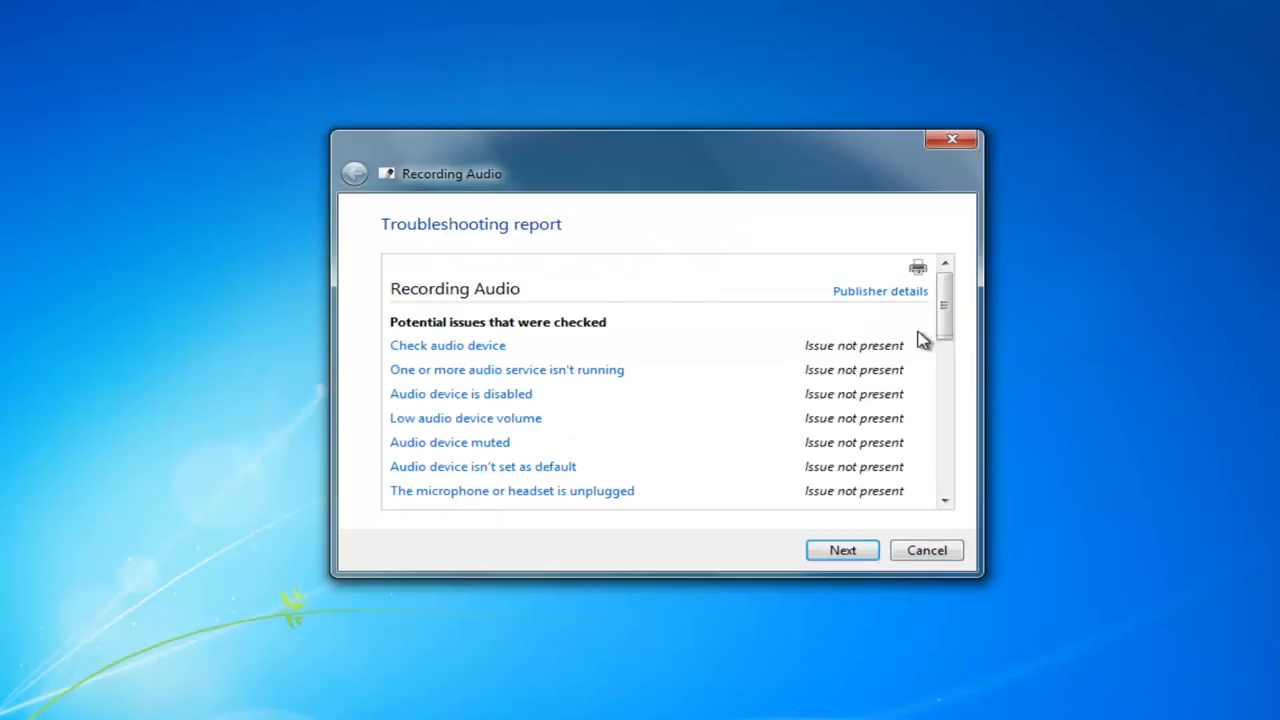